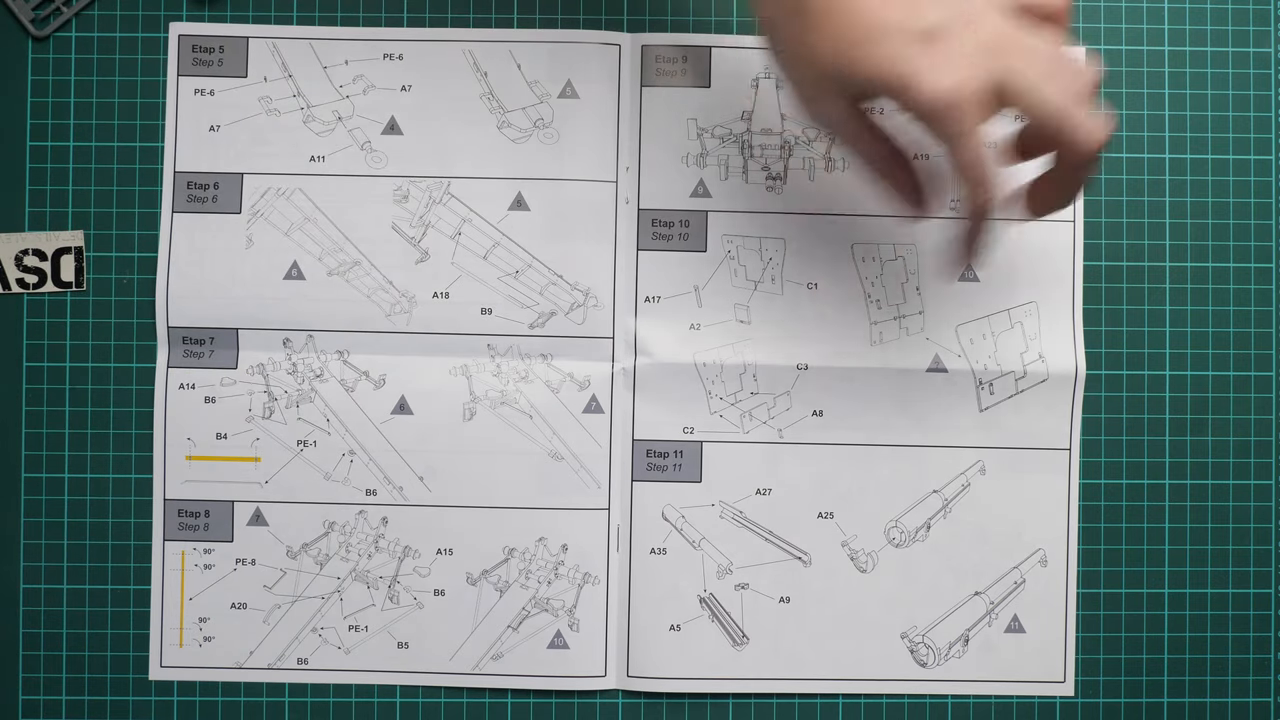
pyautogui.moveTo(950, 100)
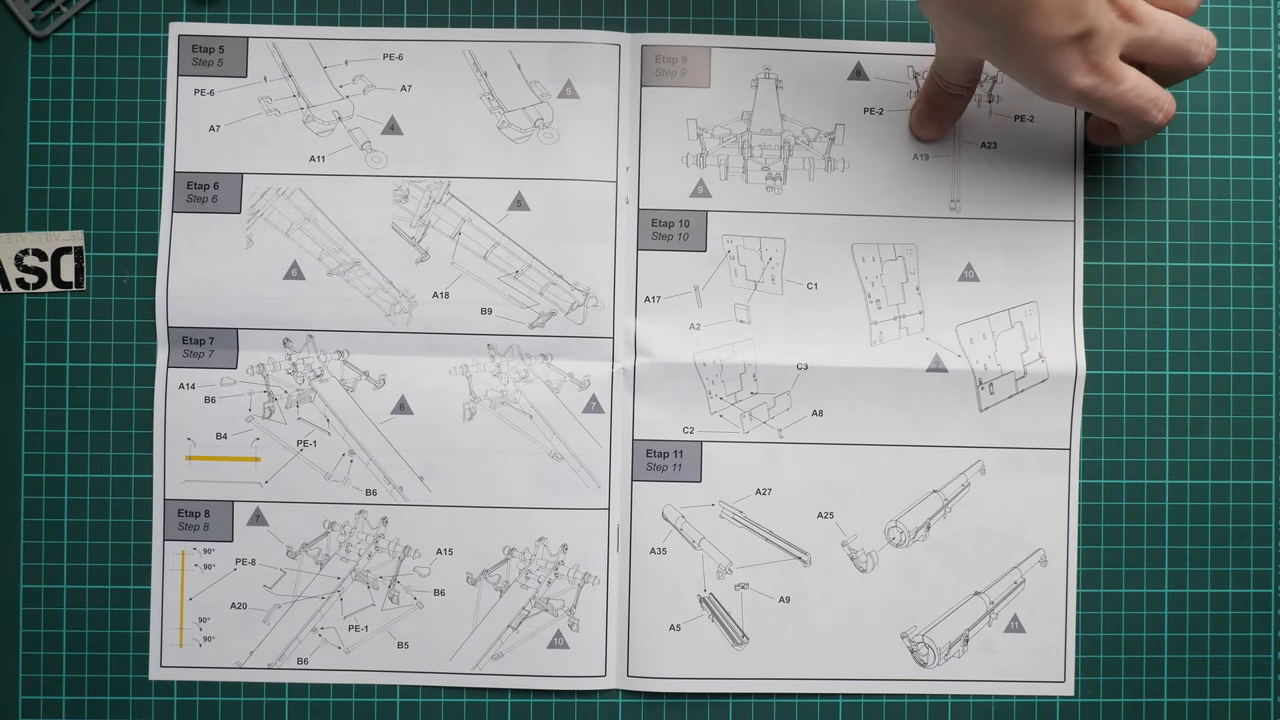